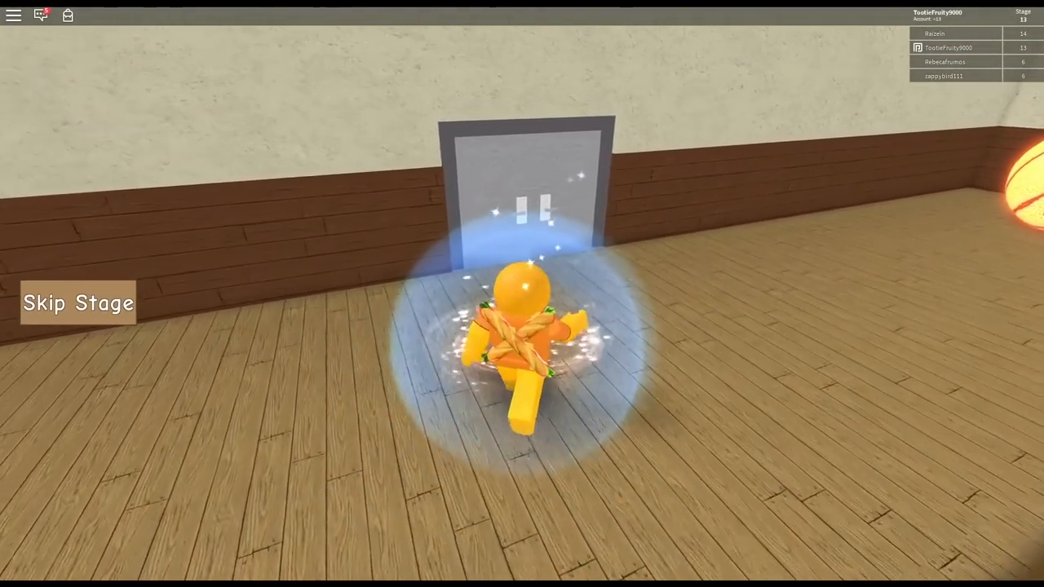
# Step: Skip stage 13 to land on the stage 14 checkpoint beside the shark pool
pyautogui.click(79, 303)
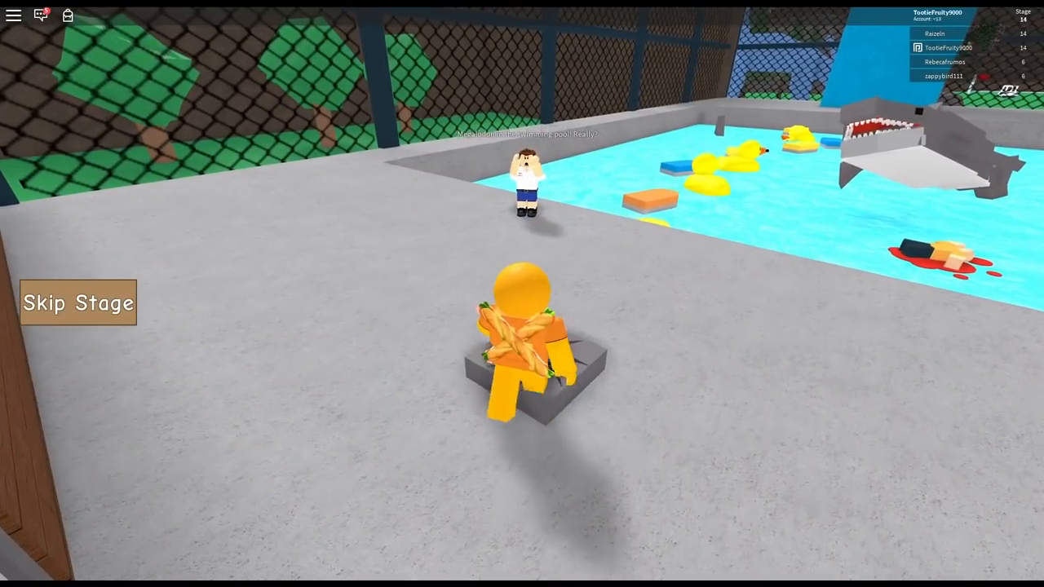